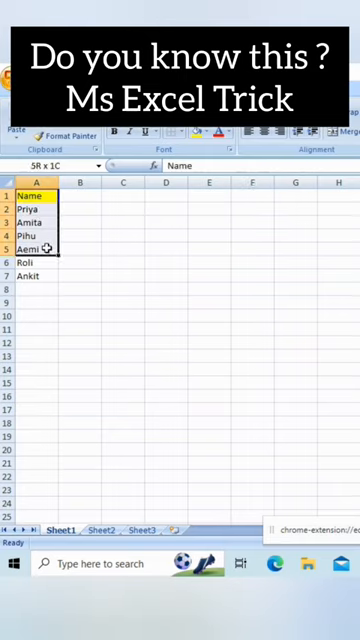
- Copy the seven-name list A1:A7, from Name down to Ankit
key("ctrl+c")
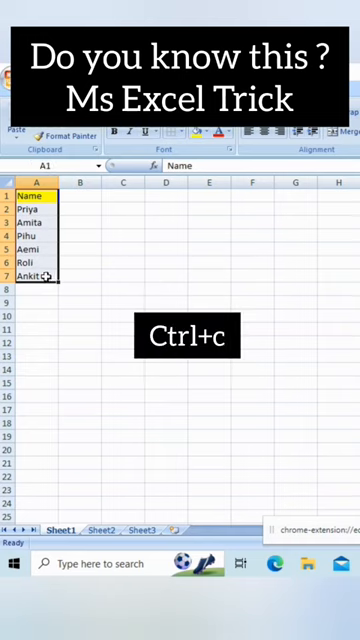
key("ctrl+c")
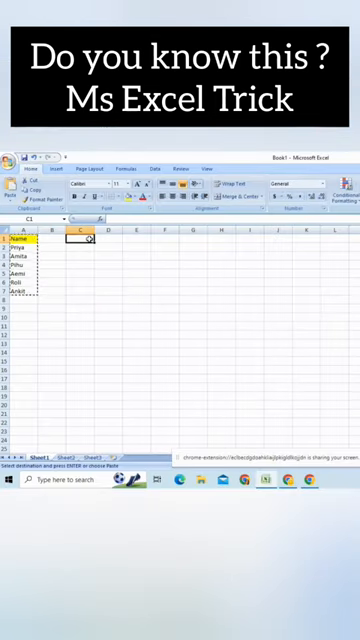
- Bring up Paste Special at cell B1 via Alt+E+S
key("alt+e+s")
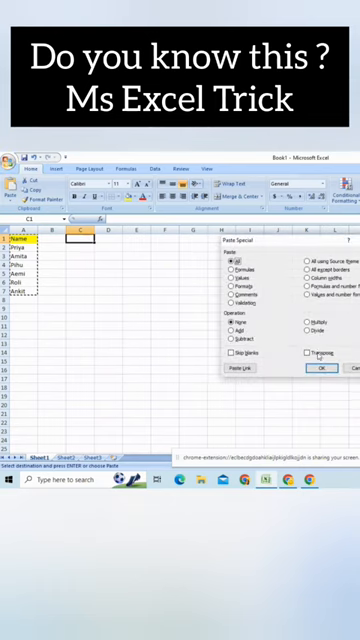
- Paste the names transposed so they run across row 1 from B1
left_click(304, 356)
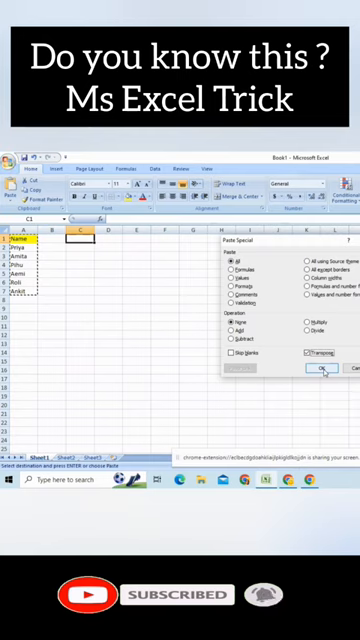
left_click(324, 368)
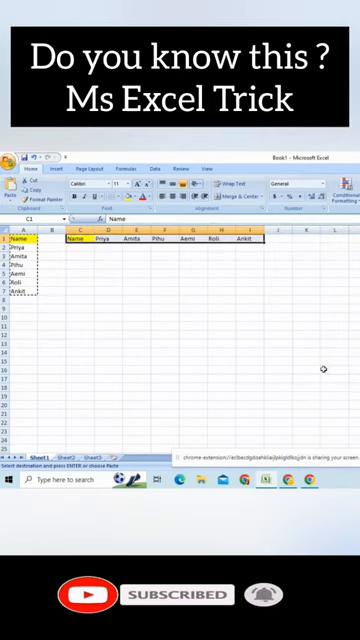